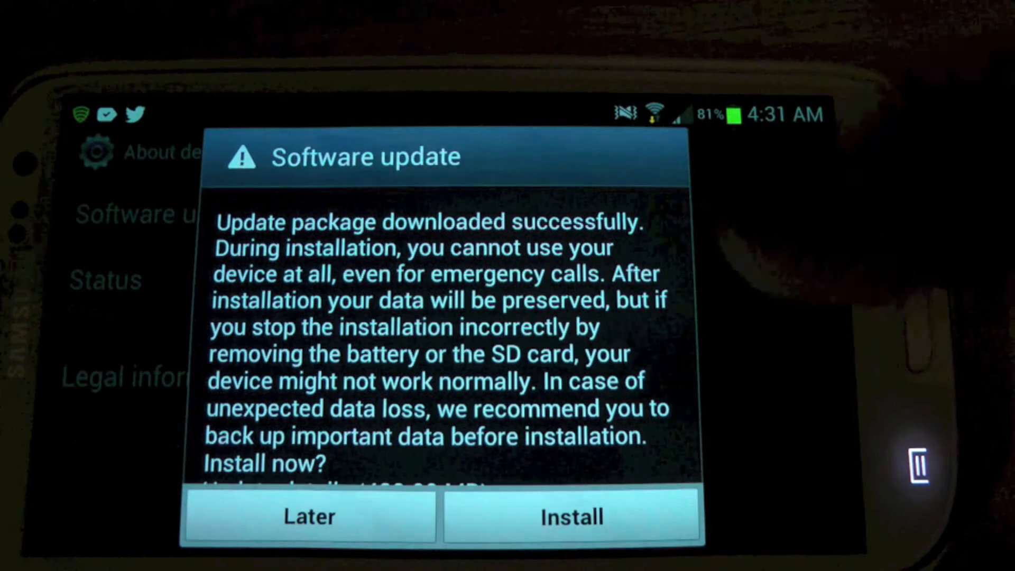
Install the downloaded 480.99 MB update and confirm the 'Device will be rebooted' notice
scroll(down, 3)
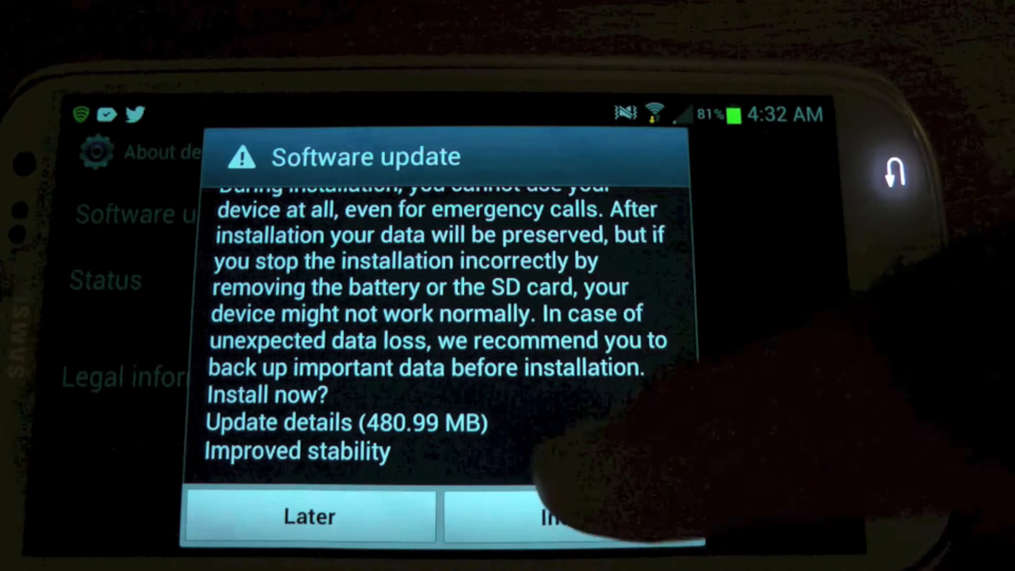
click(309, 516)
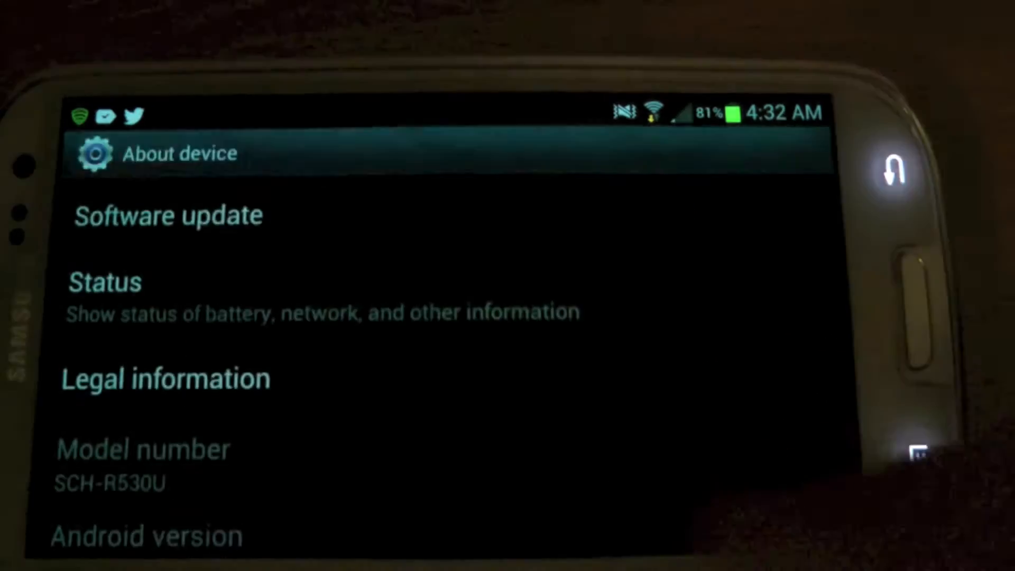
click(169, 215)
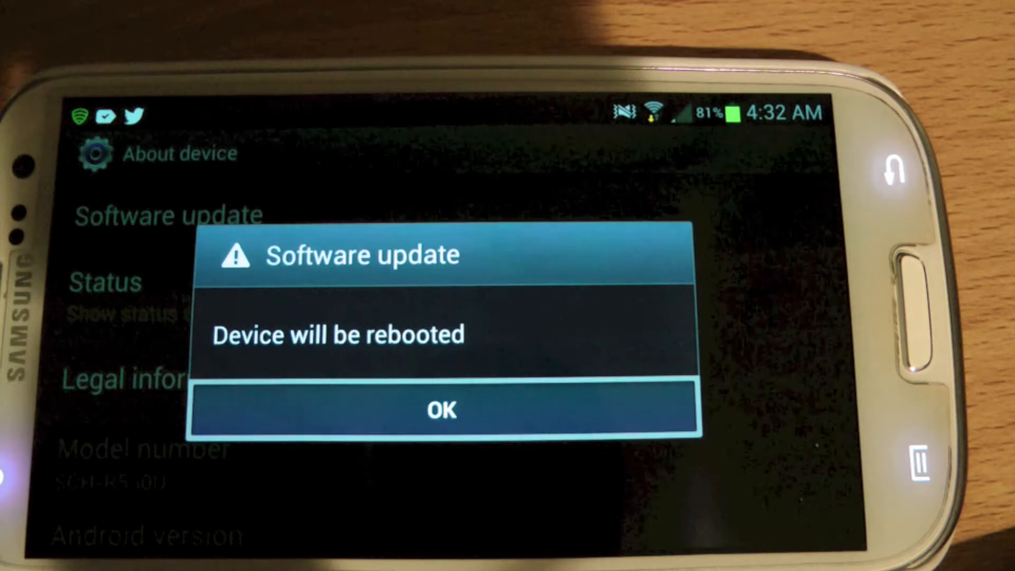
click(442, 410)
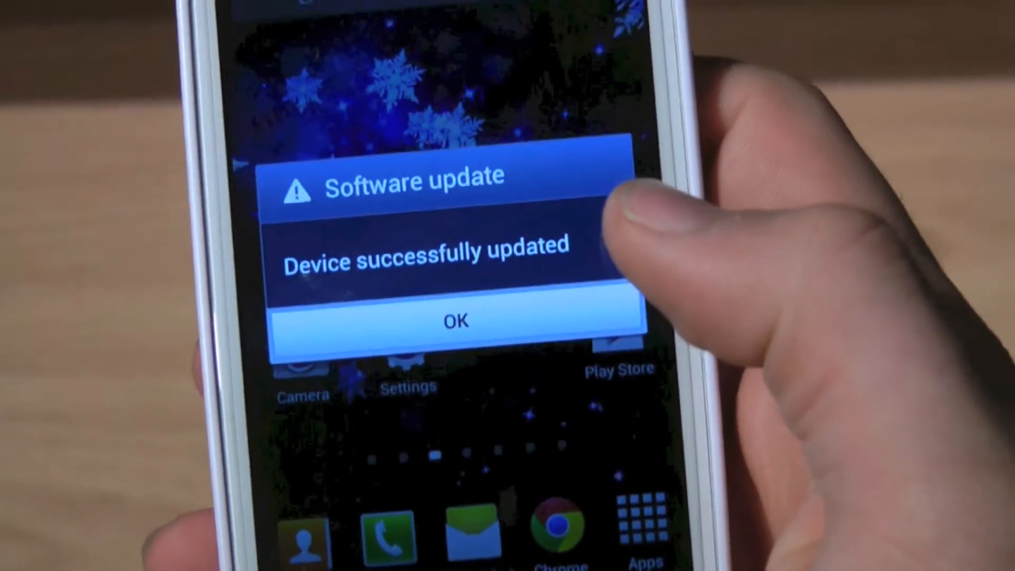
Confirm OK on the 'Device successfully updated' dialog
click(454, 322)
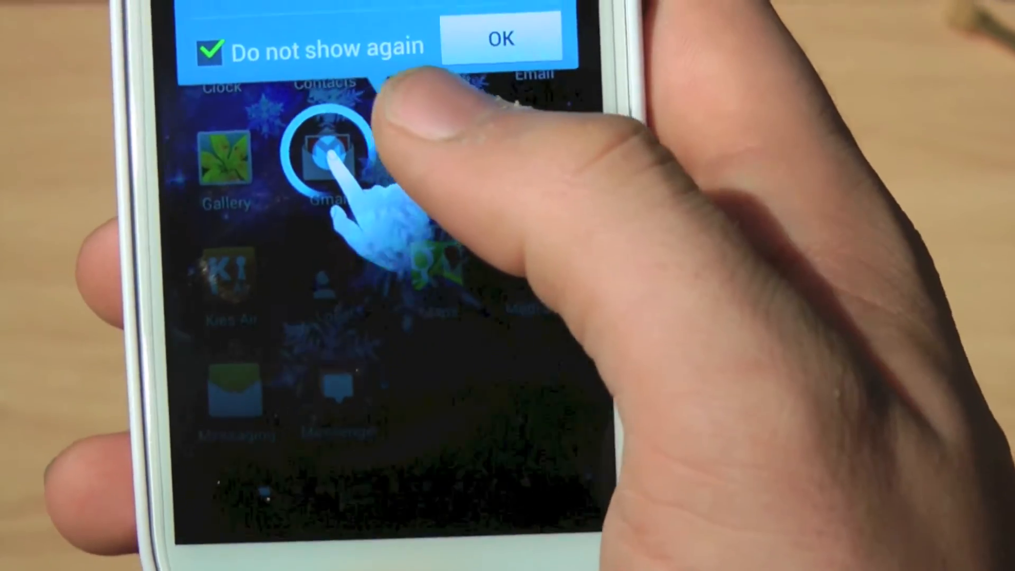
Dismiss the app drawer help tip with 'Do not show again' and browse the app pages
click(500, 38)
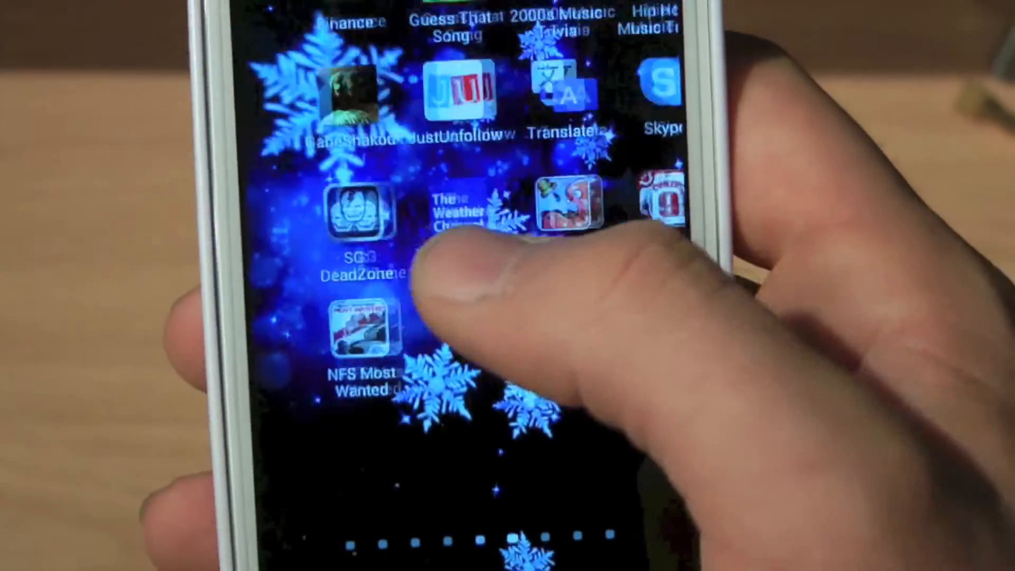
scroll(down, 3)
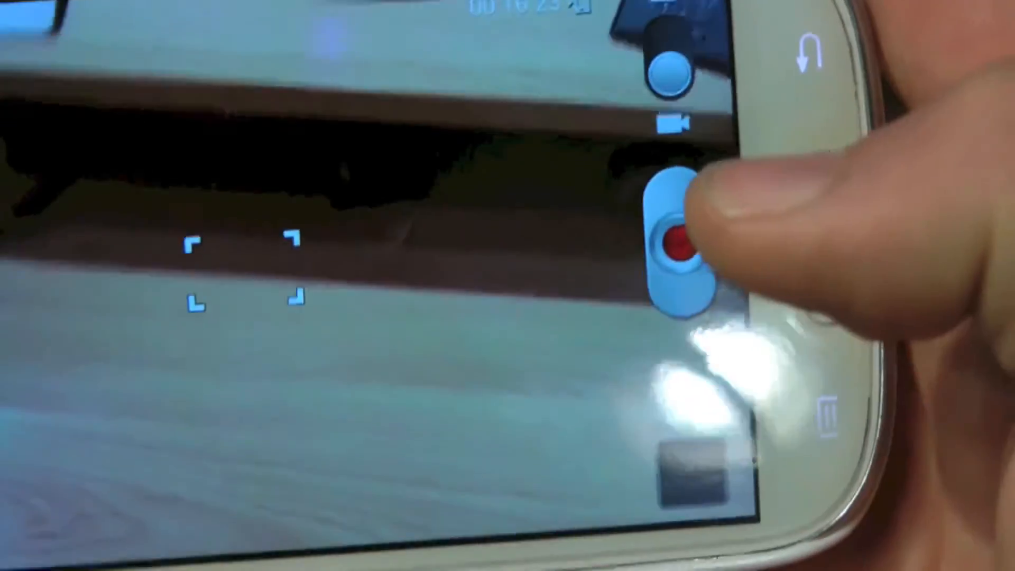
Record a short video of the wooden desk, then stop the recording
click(683, 246)
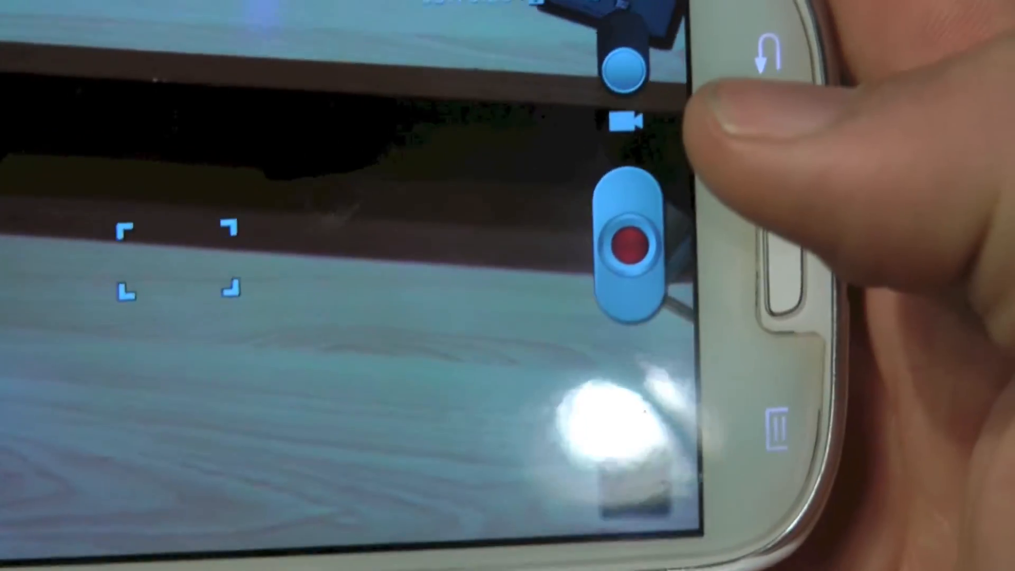
click(634, 247)
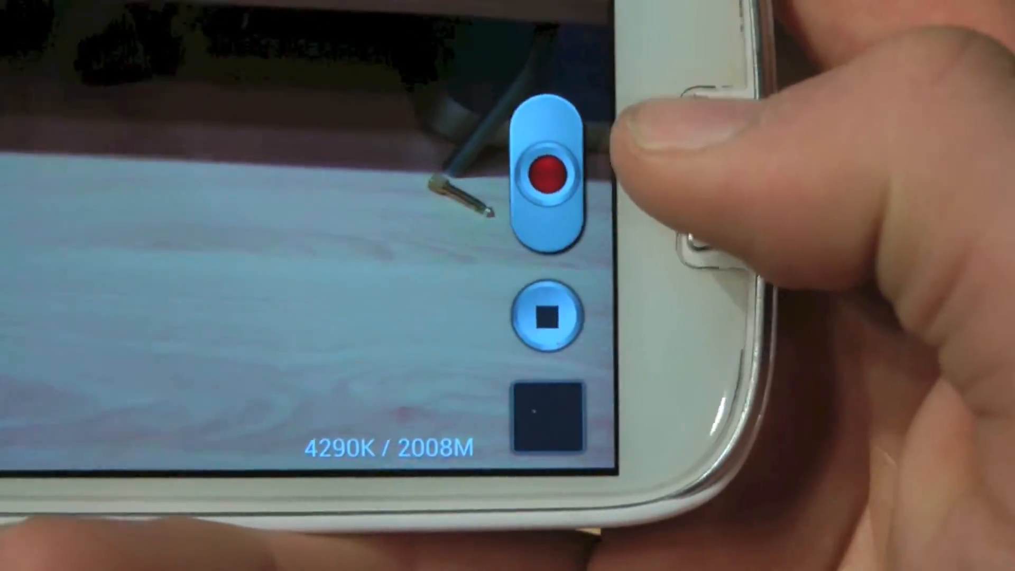
click(548, 174)
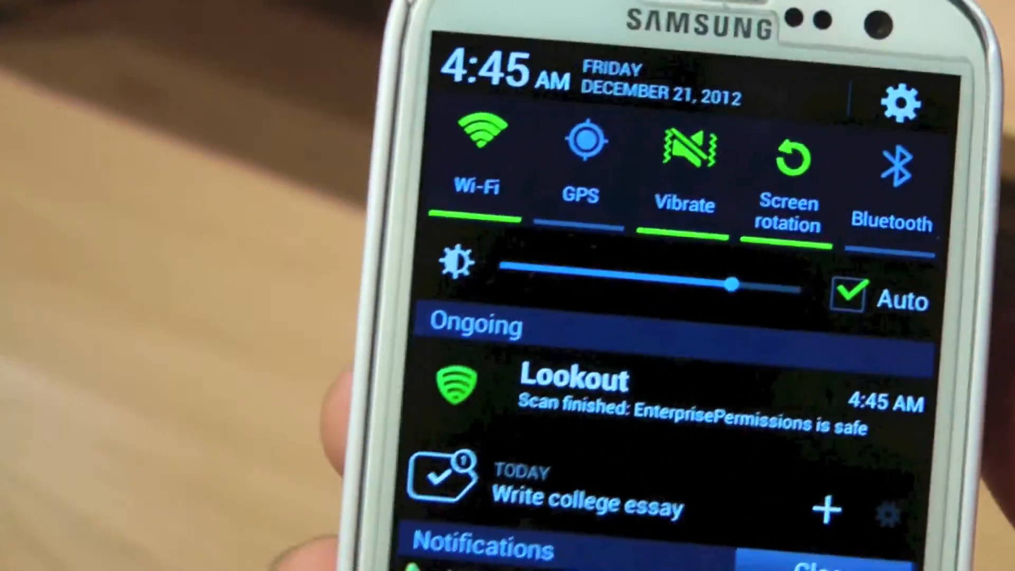
Scroll through the notification shade's quick settings and ongoing alerts
scroll(down, 3)
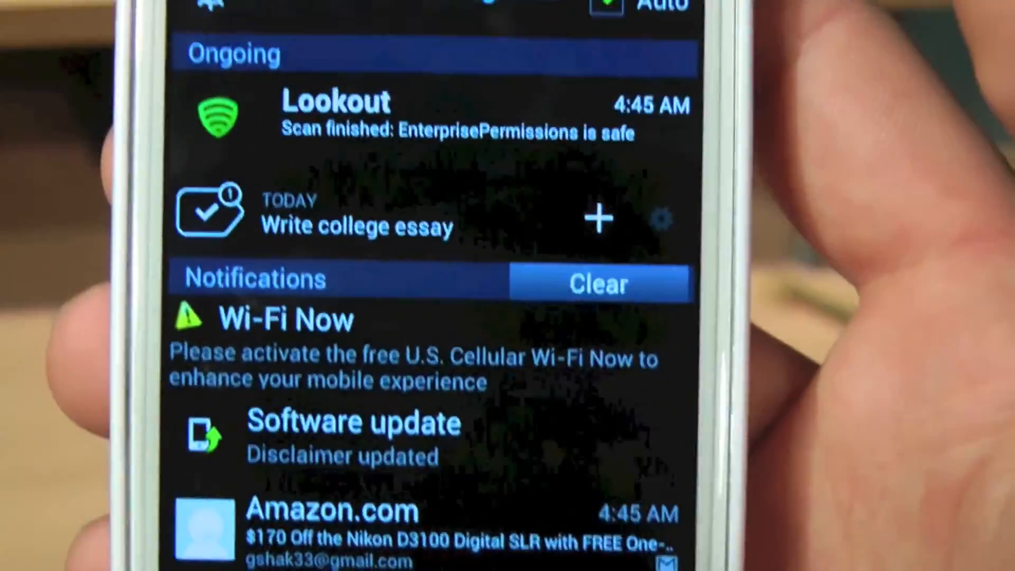
scroll(down, 3)
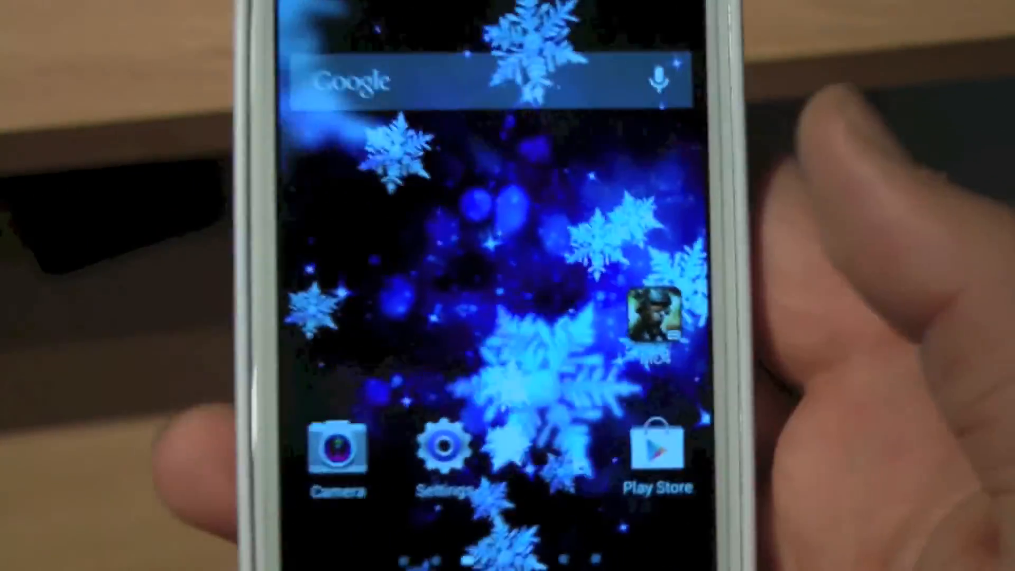
Swipe to the next home screen panel showing the Contacts, Phone, Messaging, Chrome and Apps dock
scroll(left, 3)
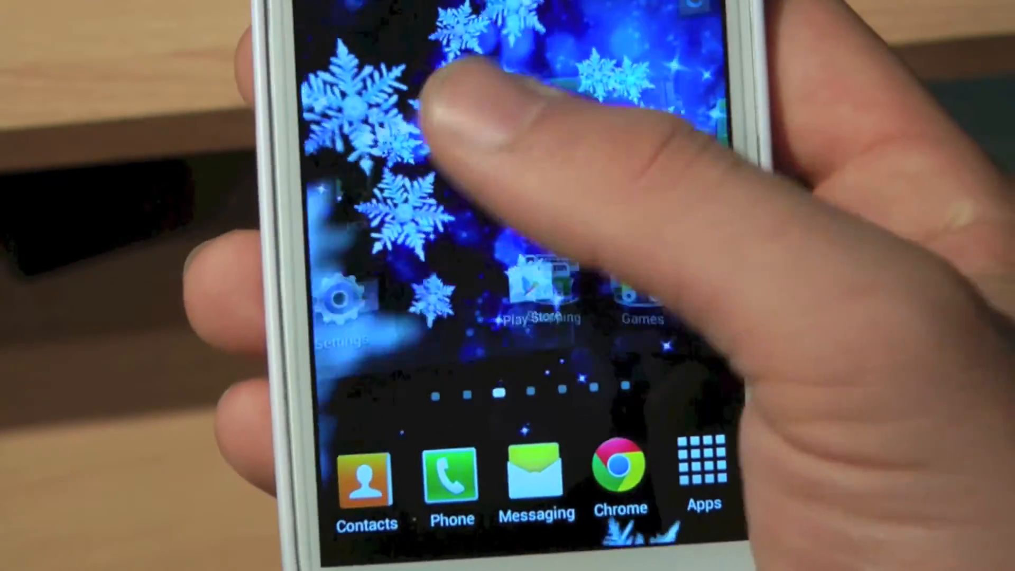